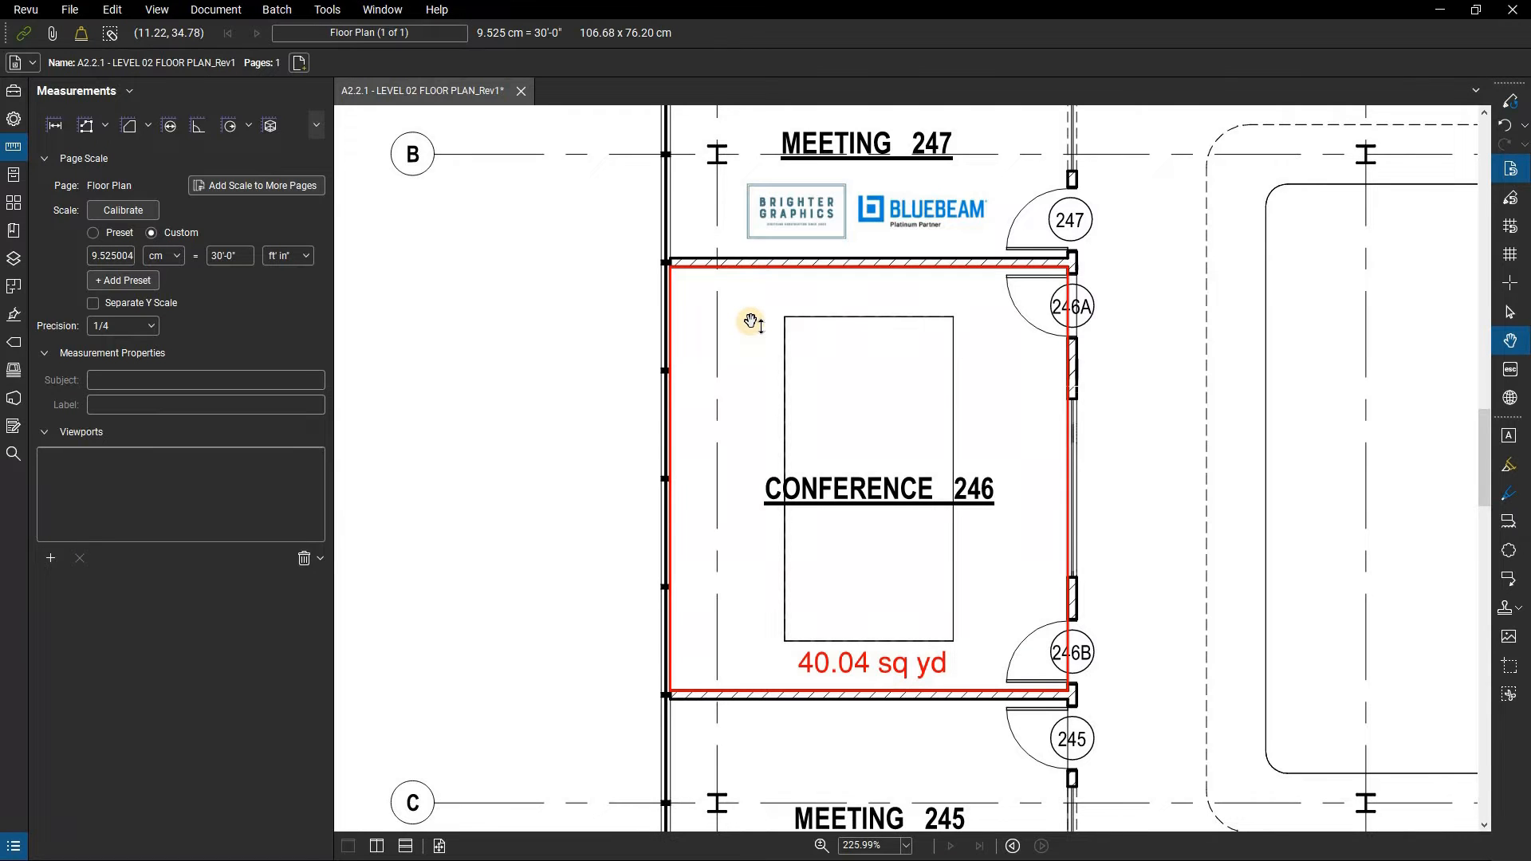
mouse_move(636, 313)
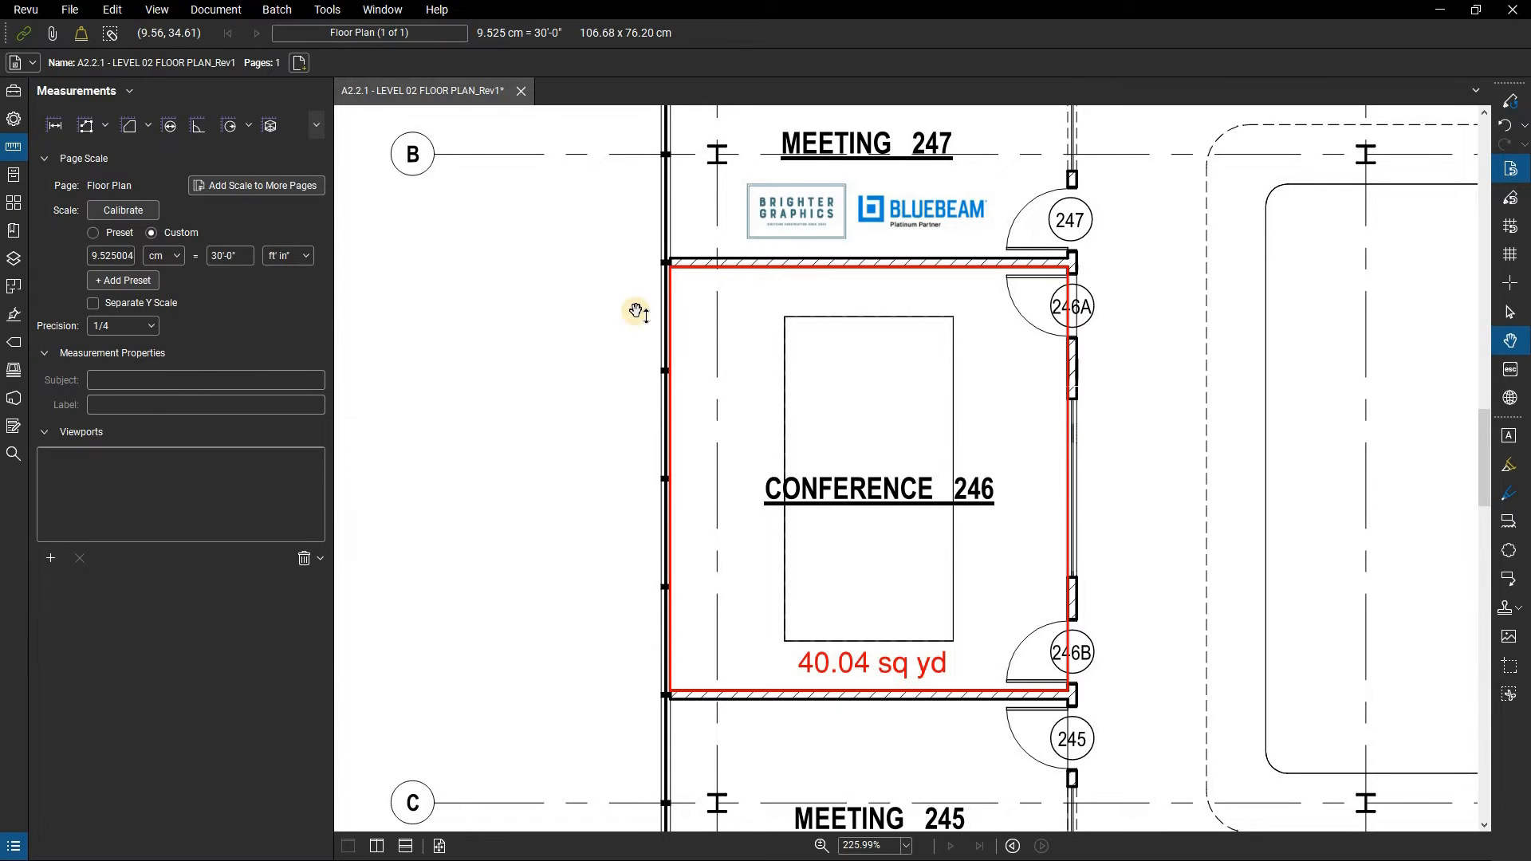
- Bring up the Measure tools list from the Tools menu, showing the Polygon Cut-Out option
left_click(327, 9)
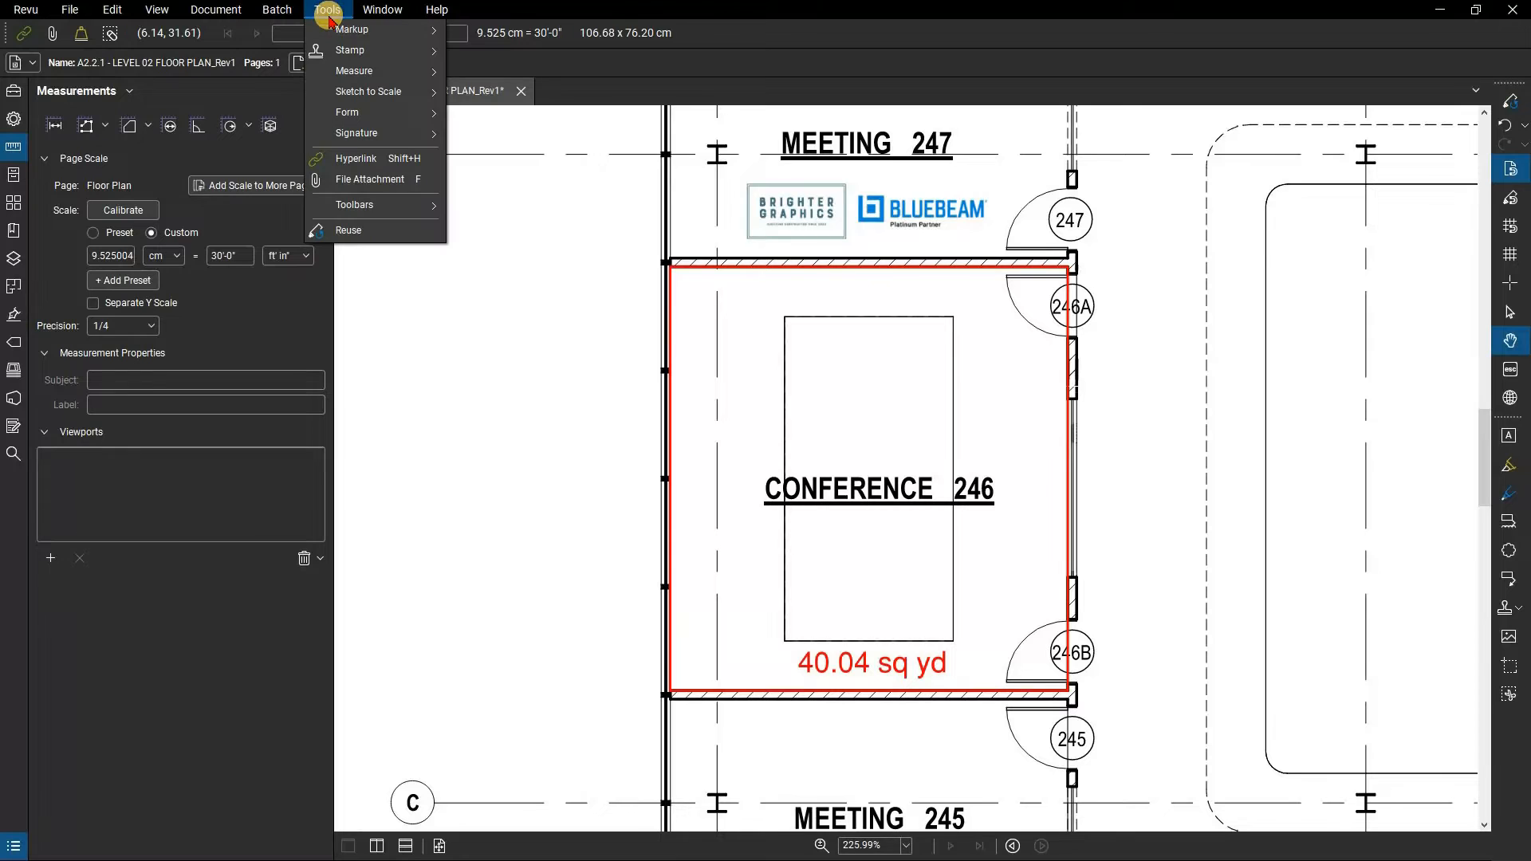
mouse_move(354, 71)
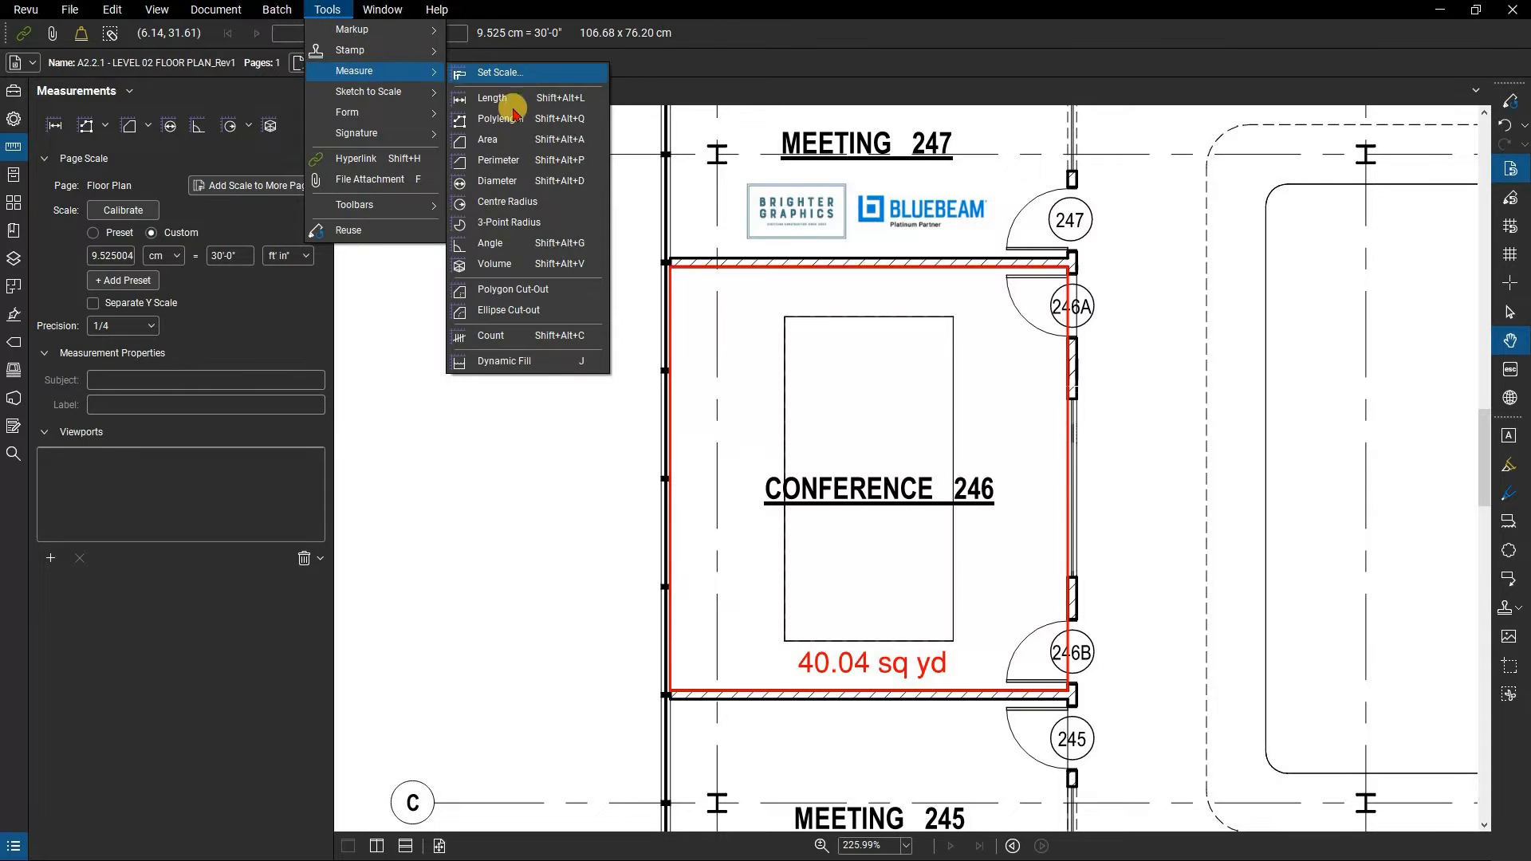
mouse_move(584, 289)
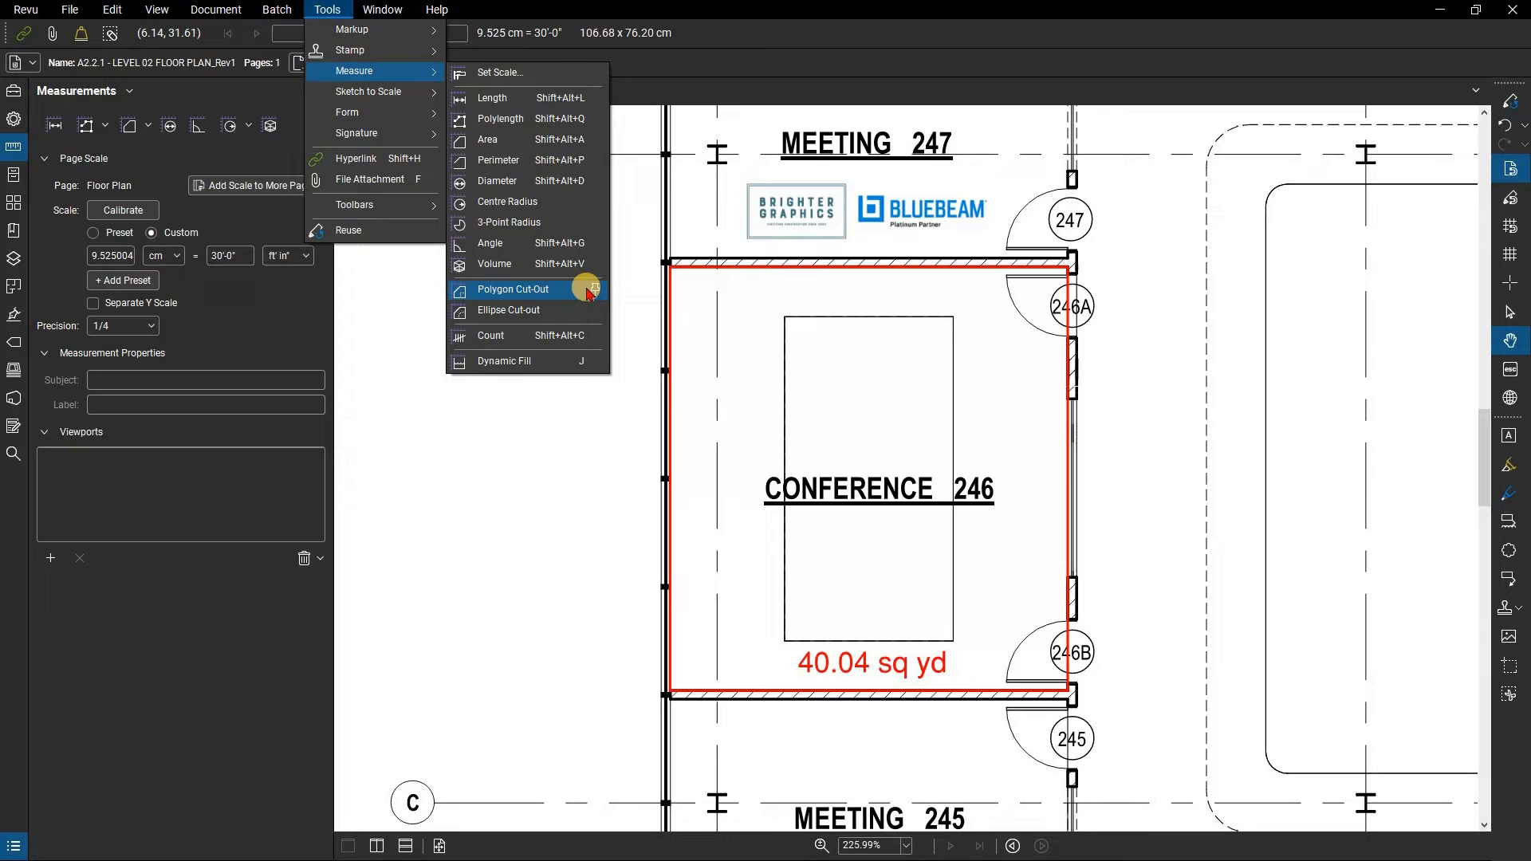
mouse_move(581, 309)
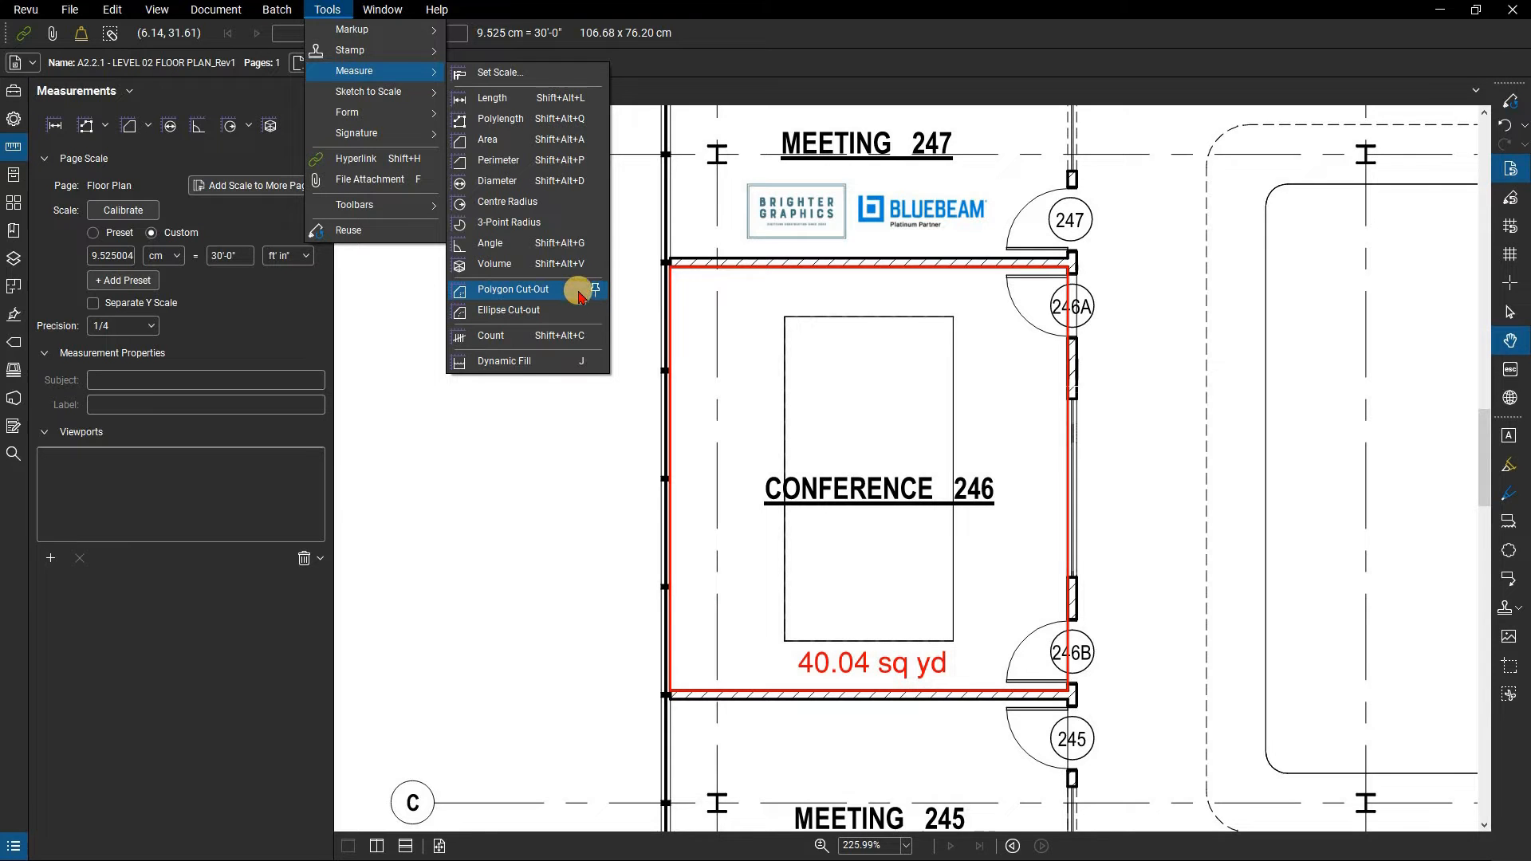
- Cut the rectangular table out of Conference 246's area measurement, reducing it from 40.04 to 27.04 sq yd
left_click(514, 289)
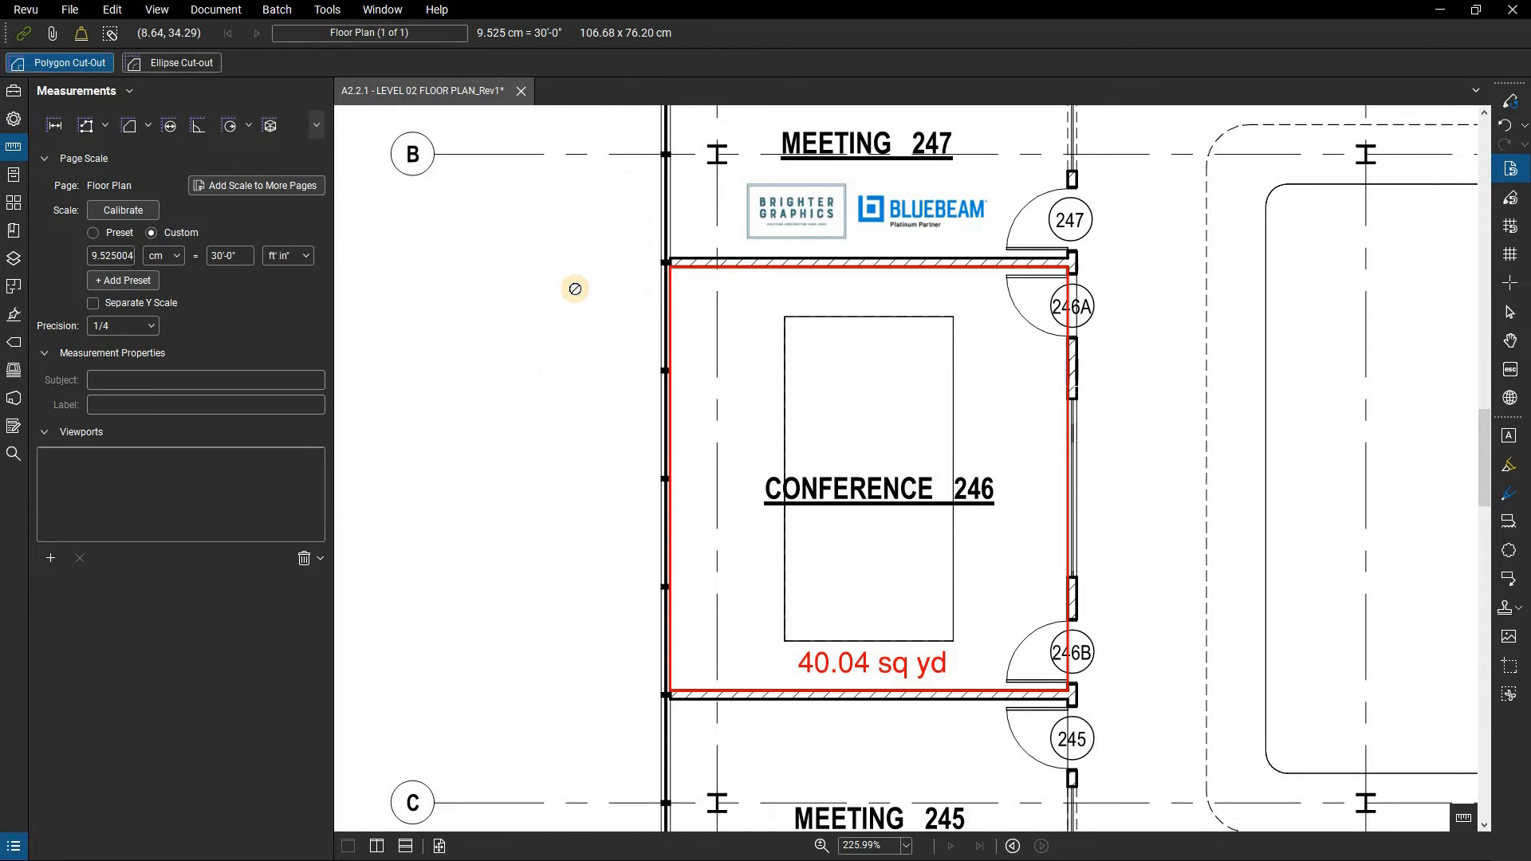
left_click(749, 325)
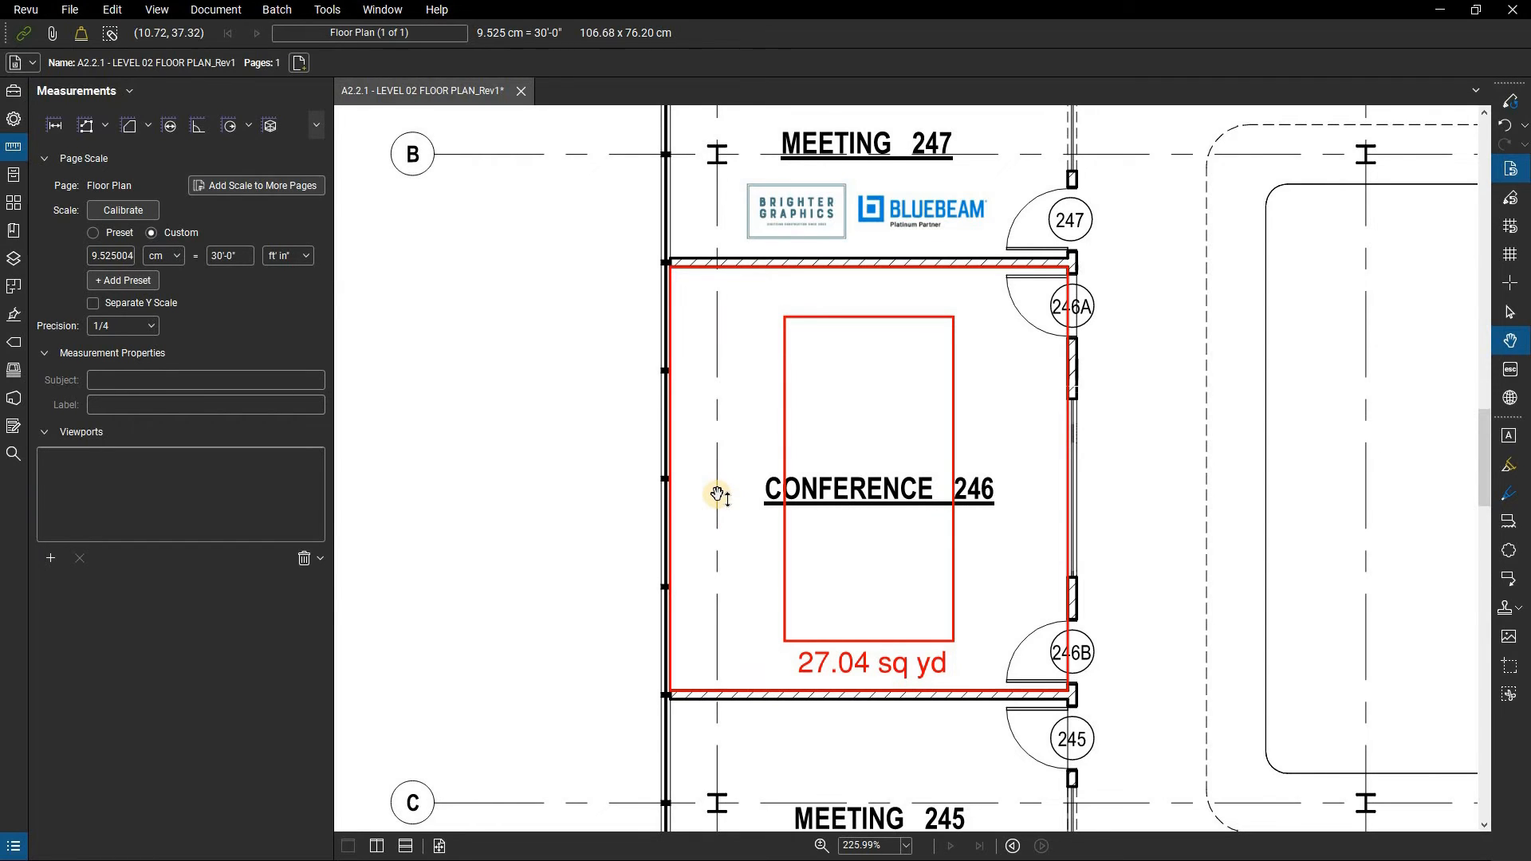
mouse_move(326, 10)
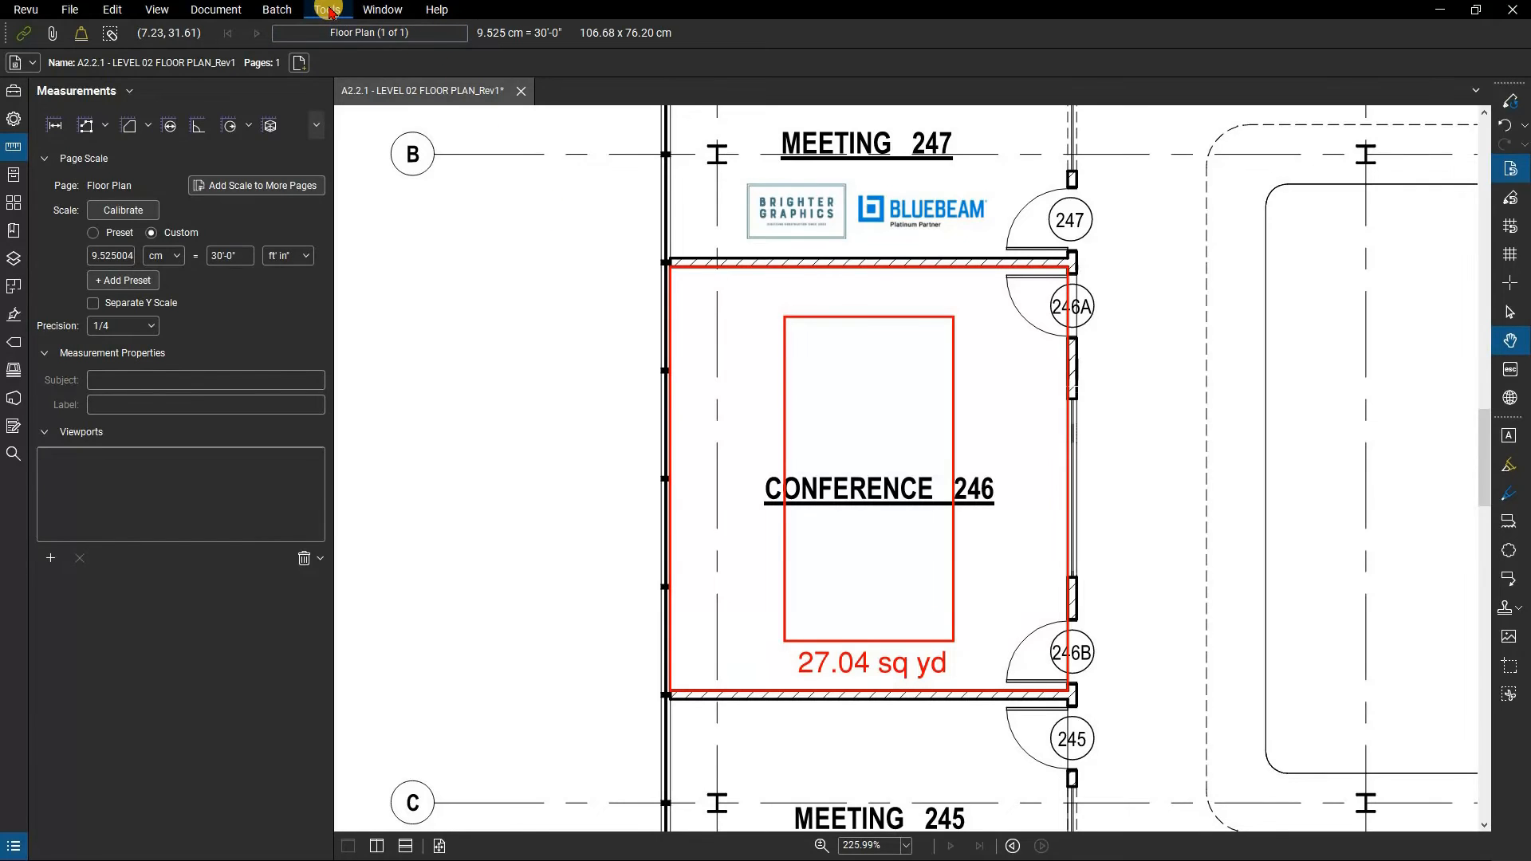
left_click(128, 125)
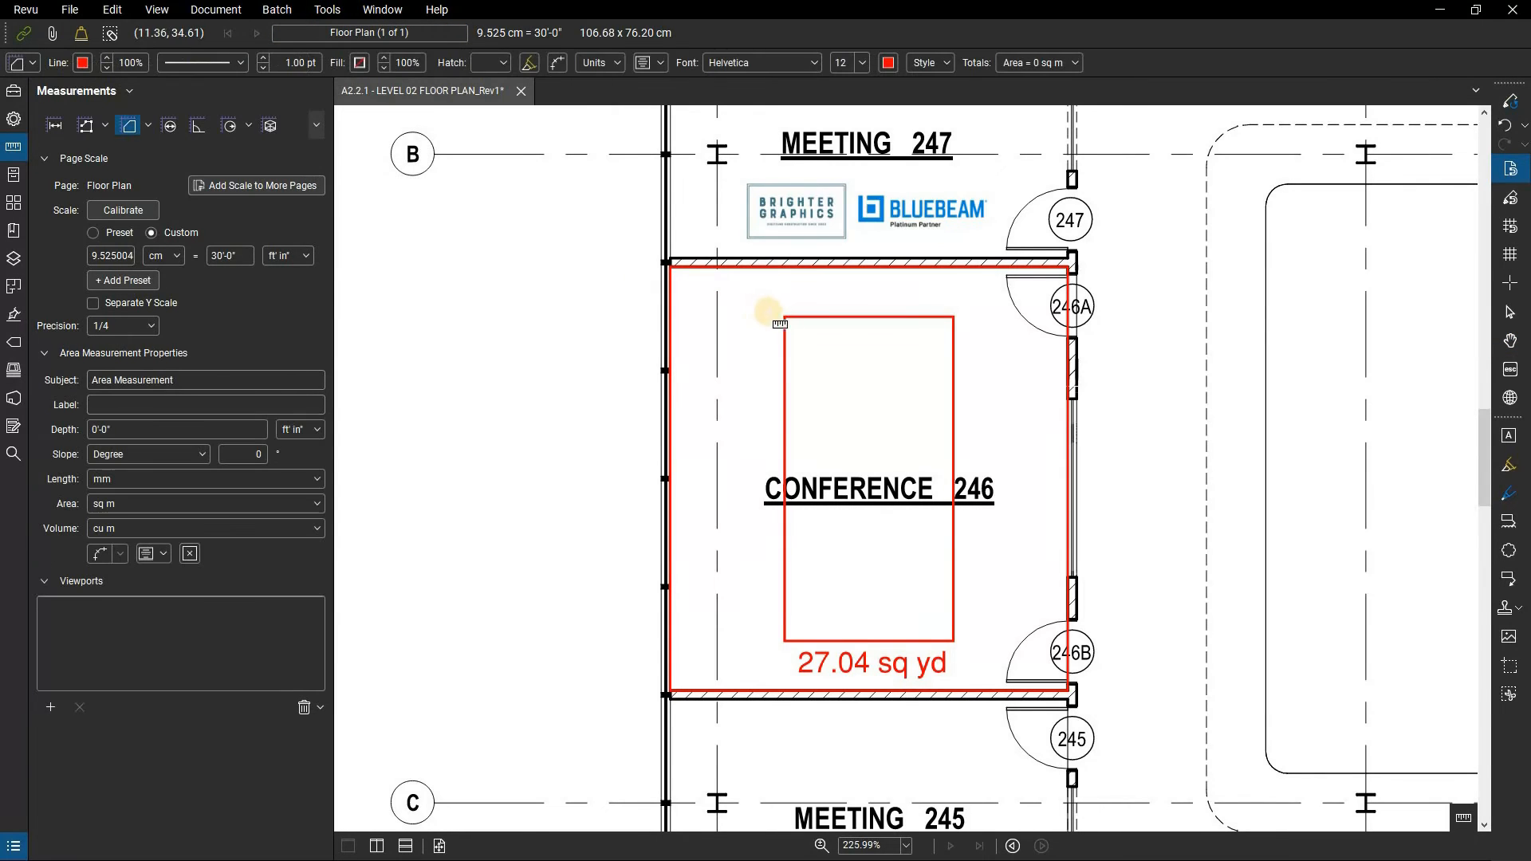